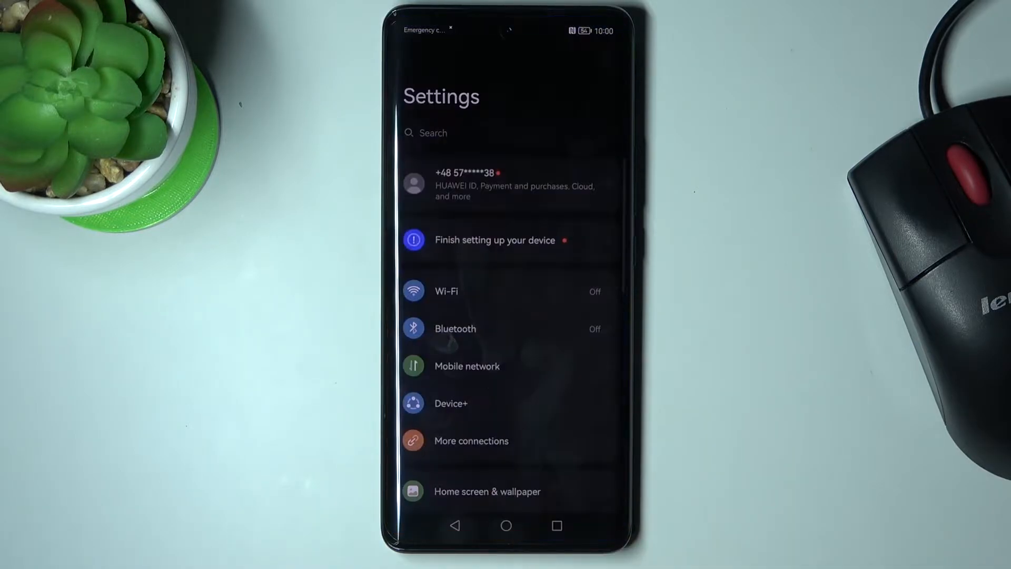
# Navigate to the Reset page under System & updates.
pyautogui.scroll(-3)
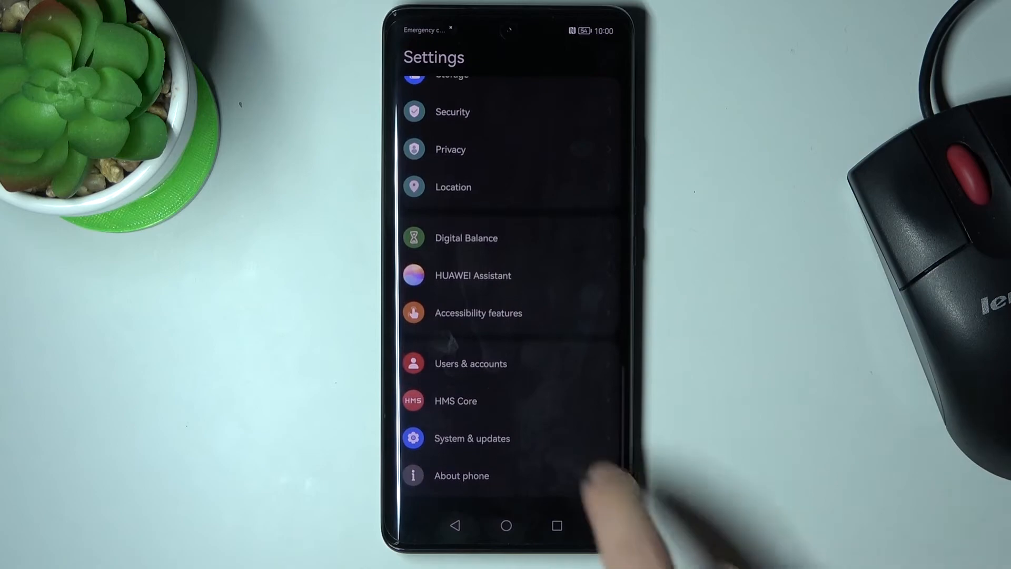
pyautogui.click(472, 439)
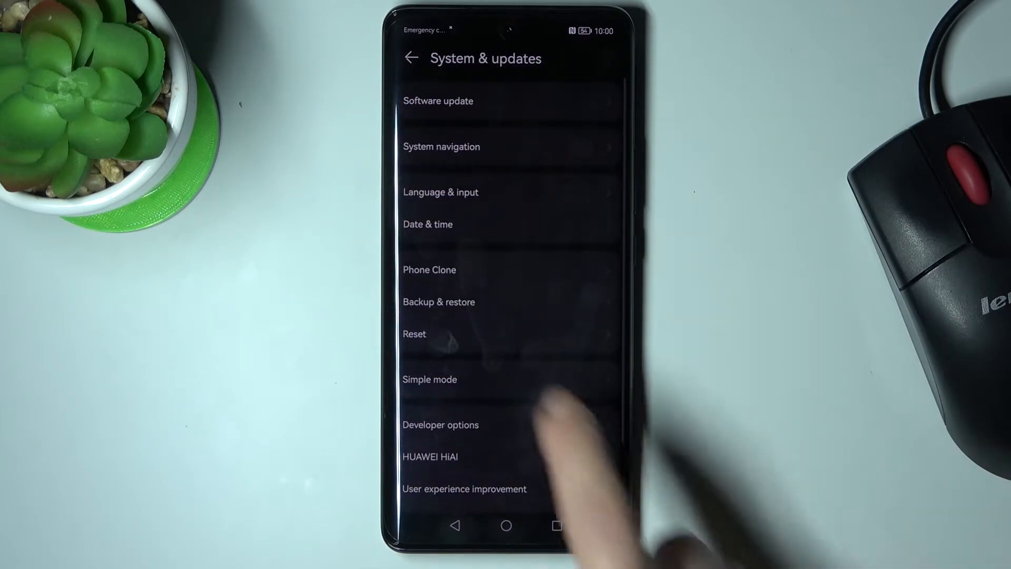
pyautogui.click(415, 333)
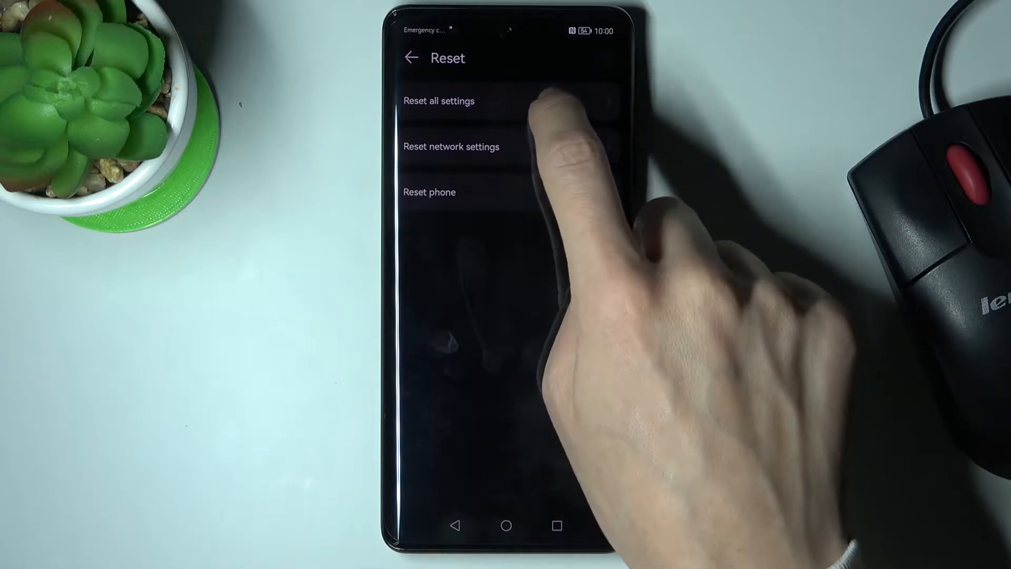
# Select Reset all settings to view its summary of network, fingerprint, face and lock screen data.
pyautogui.click(438, 101)
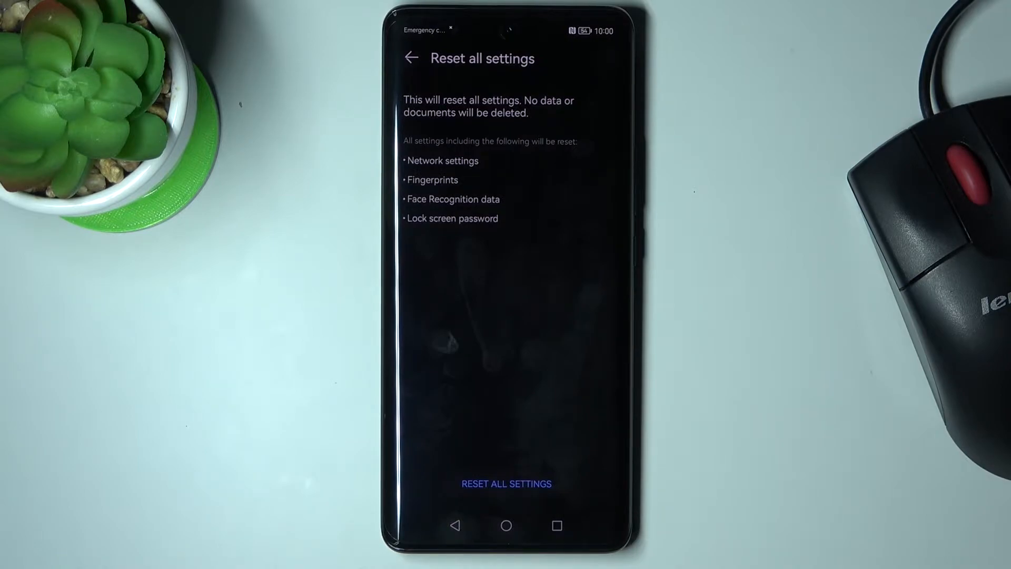
pyautogui.click(506, 483)
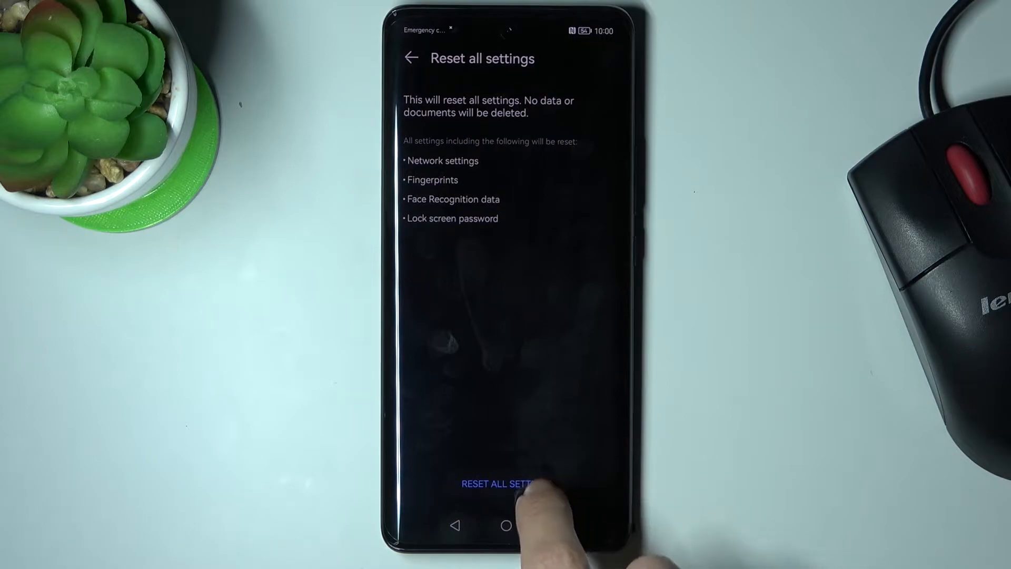
# Confirm RESET ALL SETTINGS twice so the phone begins resetting with a progress indicator.
pyautogui.click(501, 484)
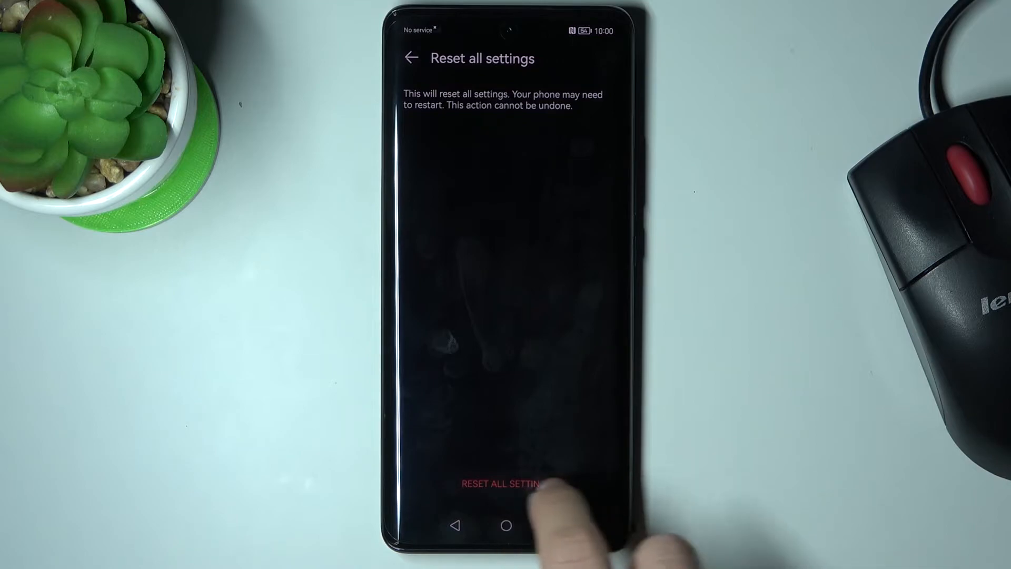
pyautogui.click(504, 486)
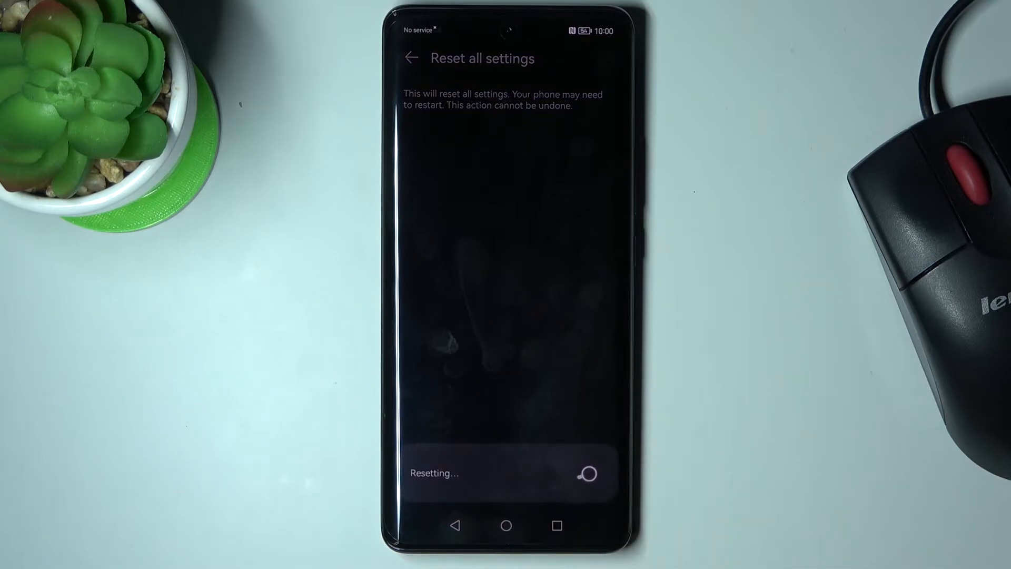